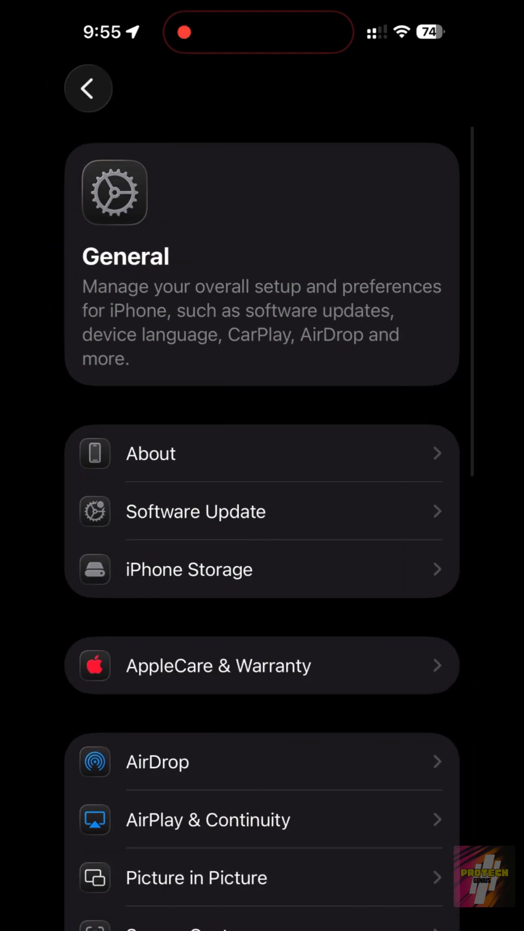
Step: Confirm in Software Update that iOS 26.2 is current, then return to the Home Screen
click(194, 510)
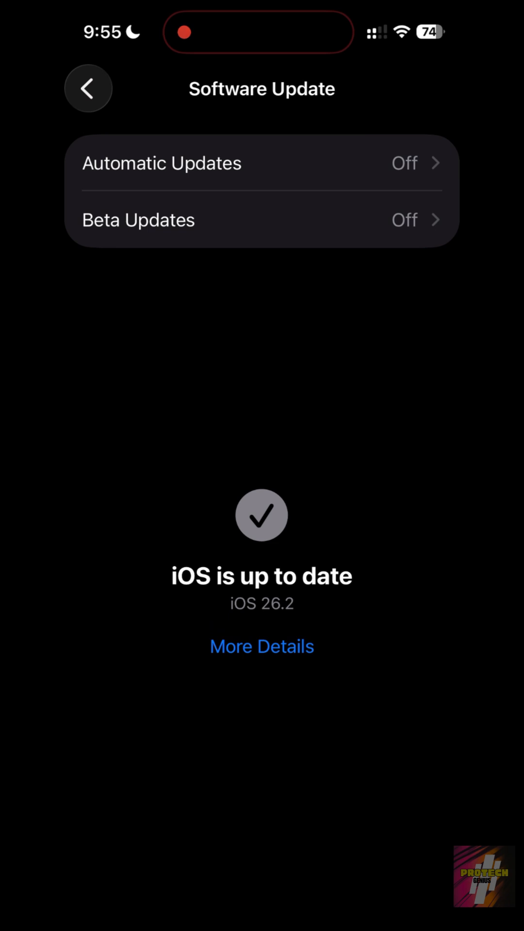
click(88, 88)
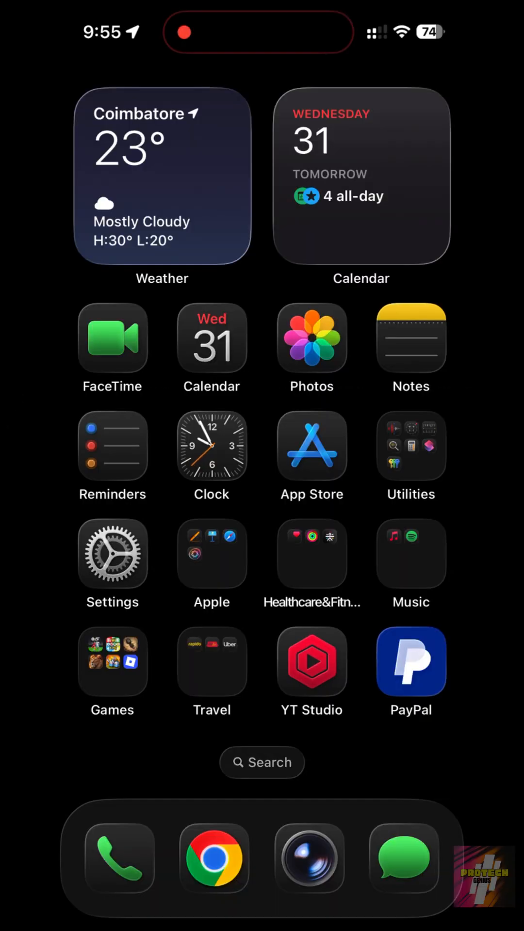
Step: Open Location Services under Settings > Privacy & Security
click(112, 553)
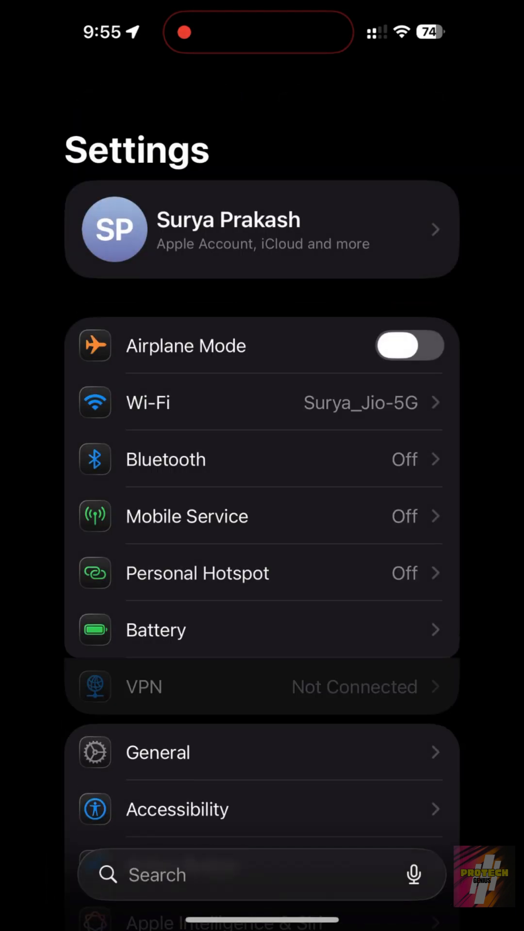
scroll(down, 3)
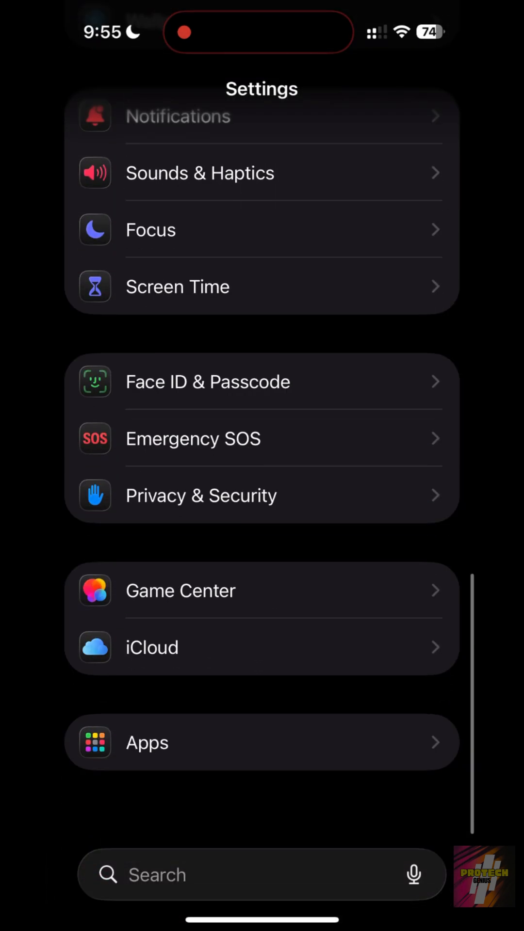
click(201, 495)
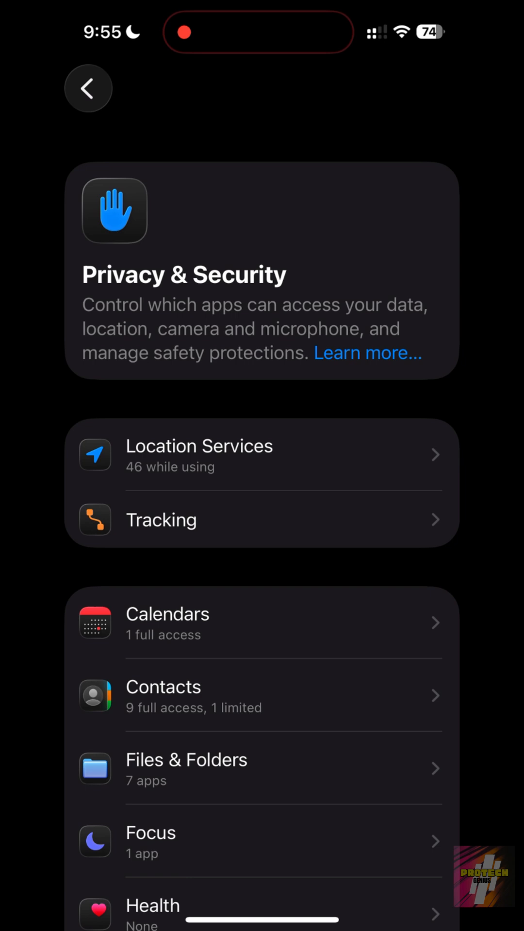
click(199, 455)
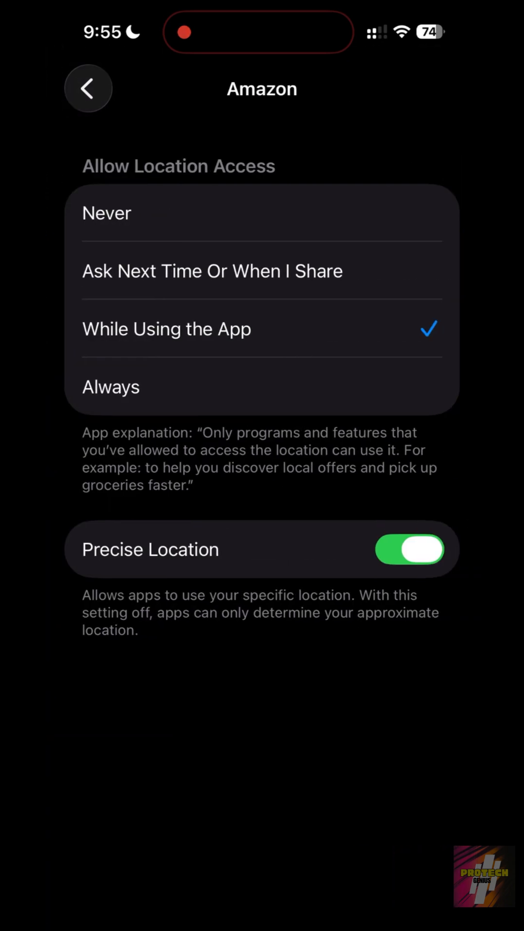
Step: Check Precise Location for App Store and Astronomy, then back out to the main list
click(408, 548)
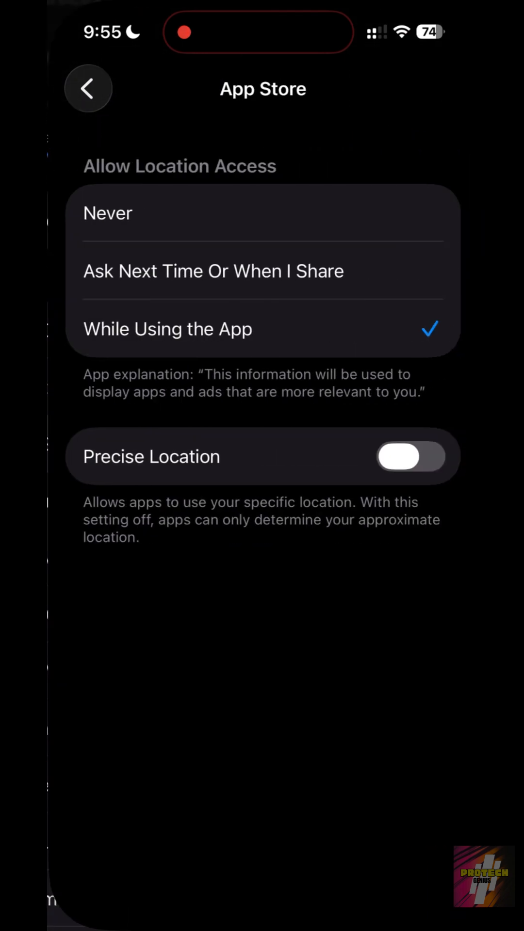
click(88, 88)
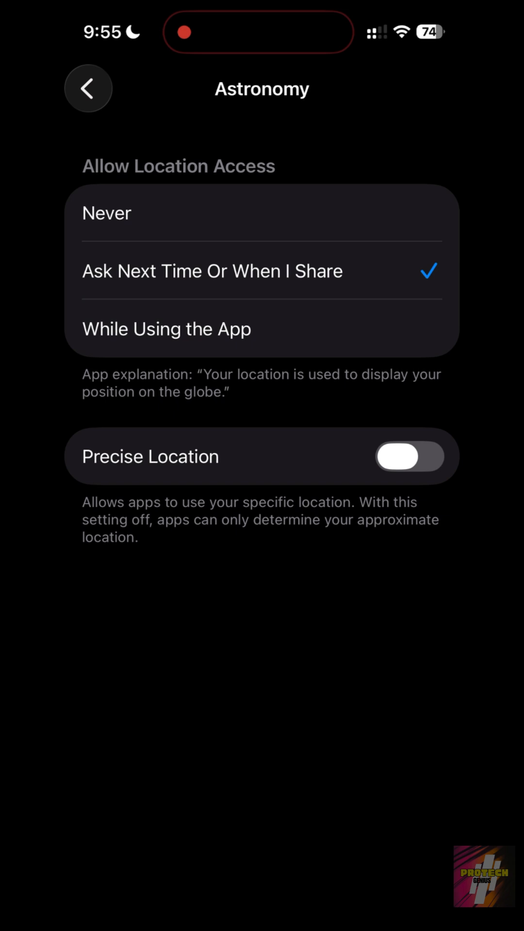
click(88, 88)
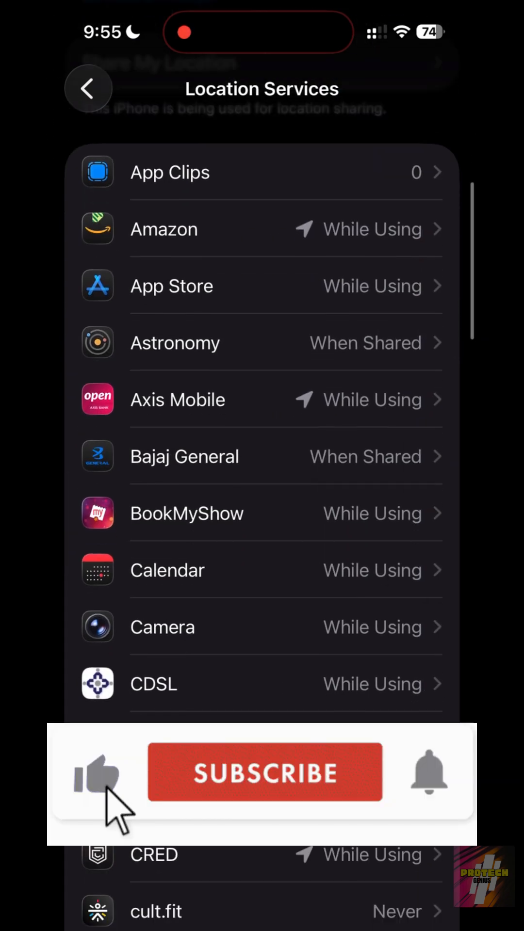
click(88, 88)
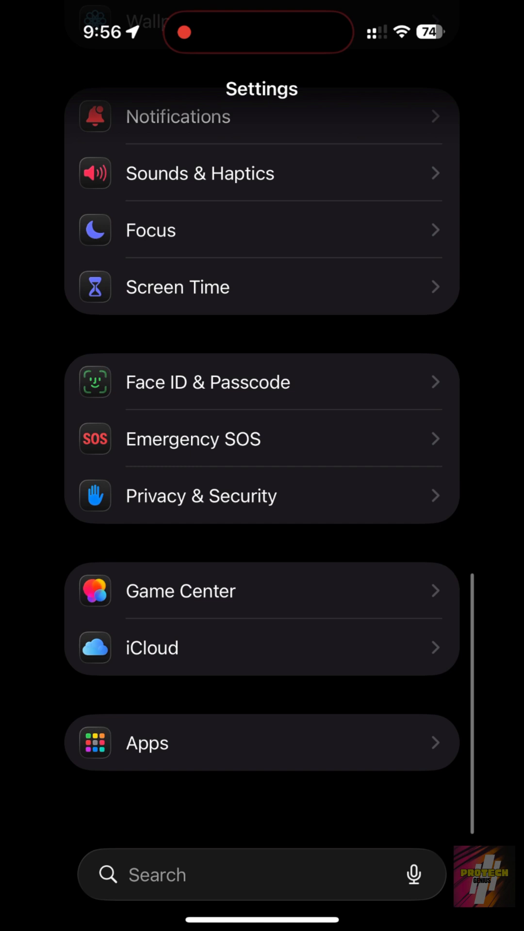
Step: Set Safari's search engine to Ecosia, then Yahoo, and head back home
click(147, 743)
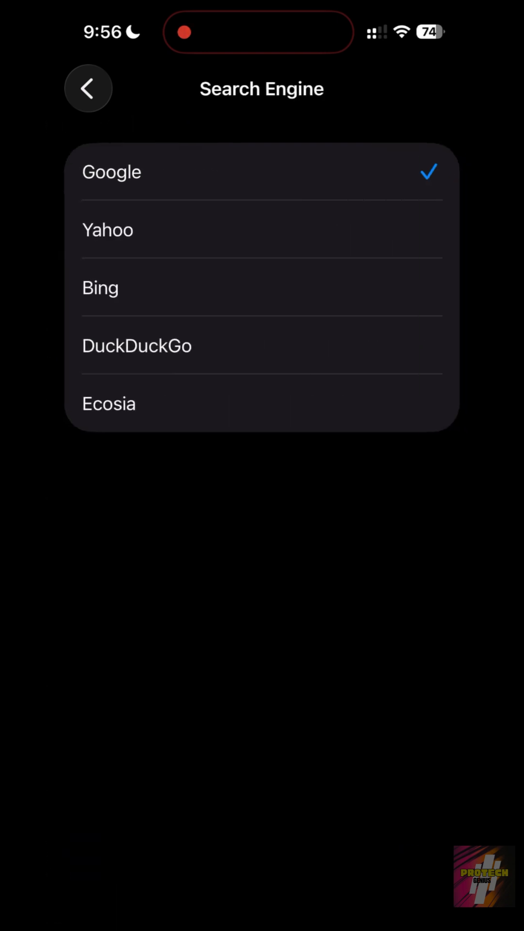
click(109, 403)
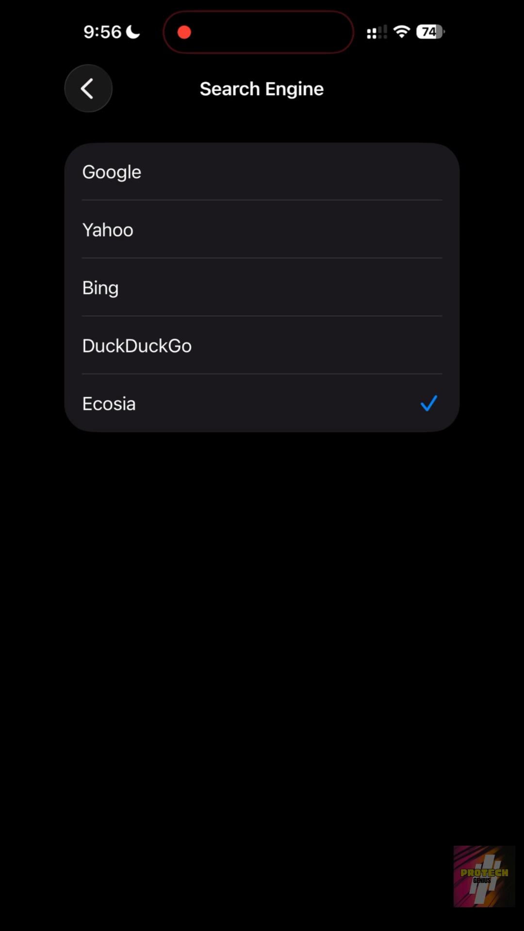
click(262, 229)
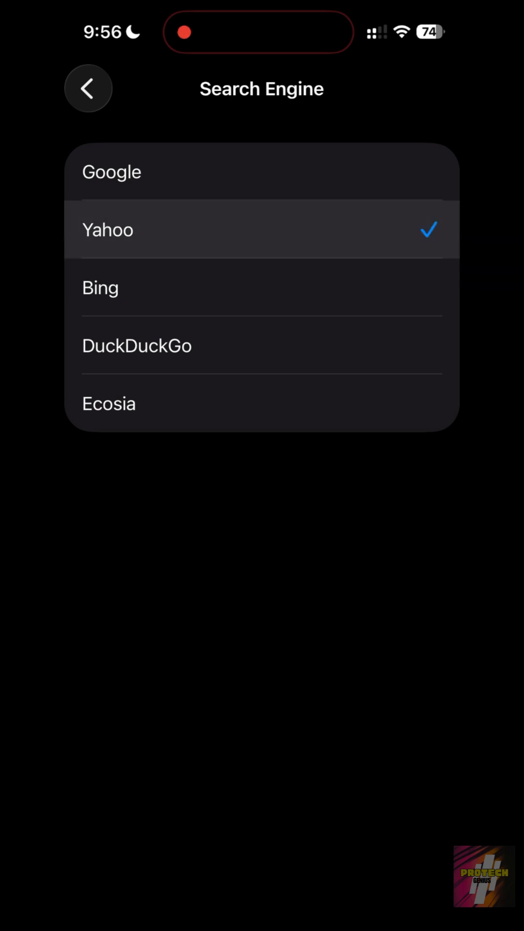
click(137, 346)
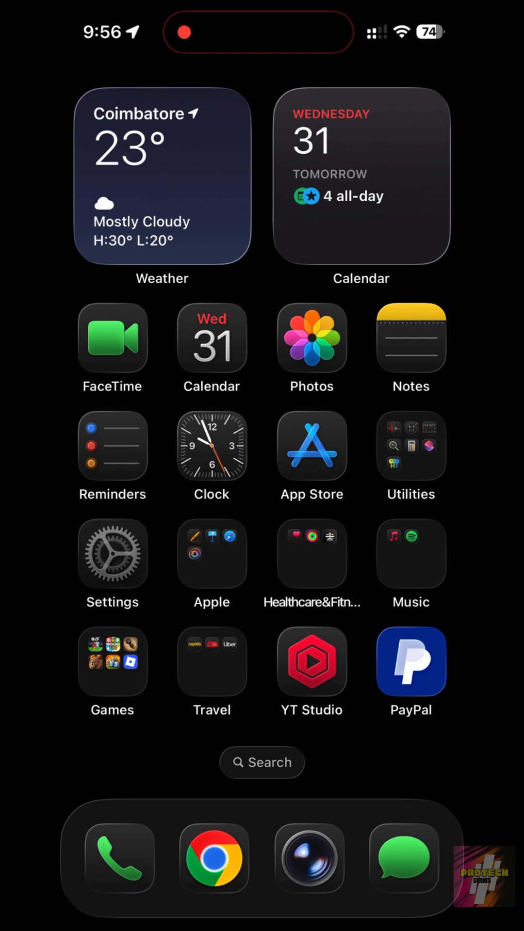
click(112, 552)
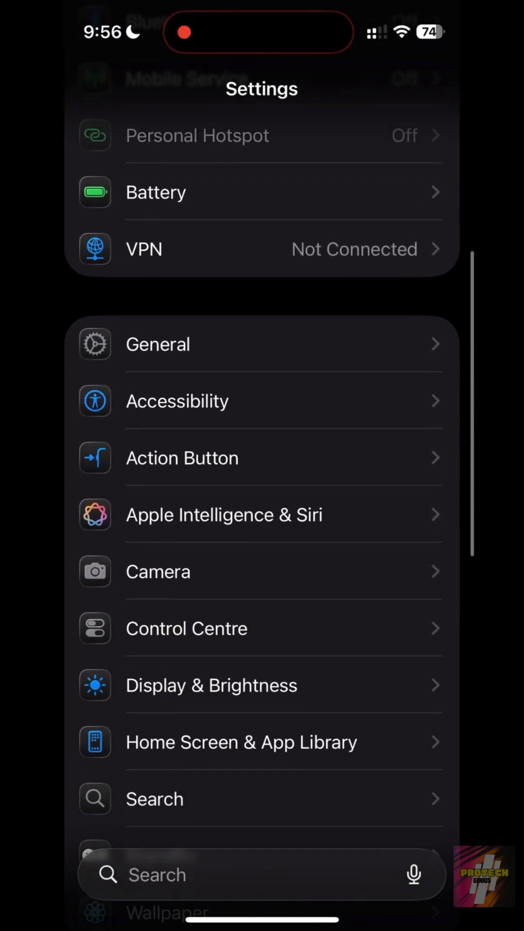
click(158, 571)
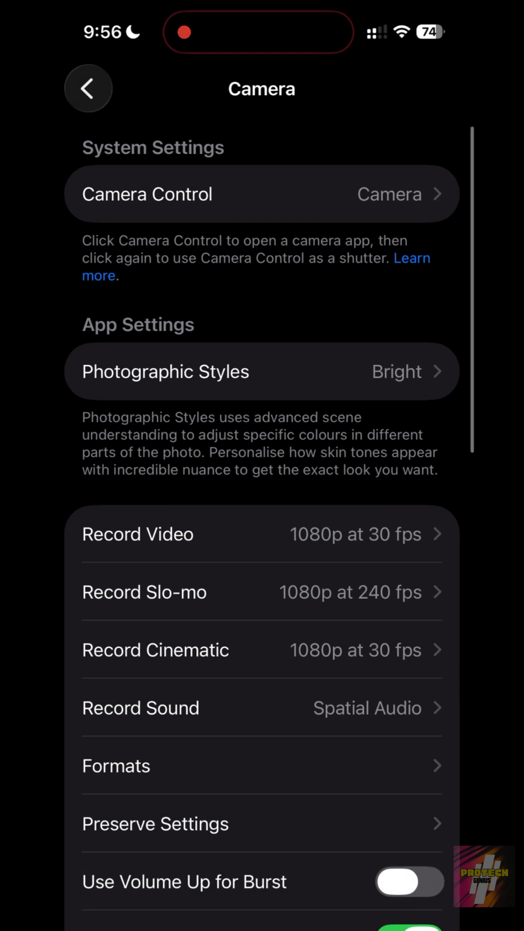
click(261, 372)
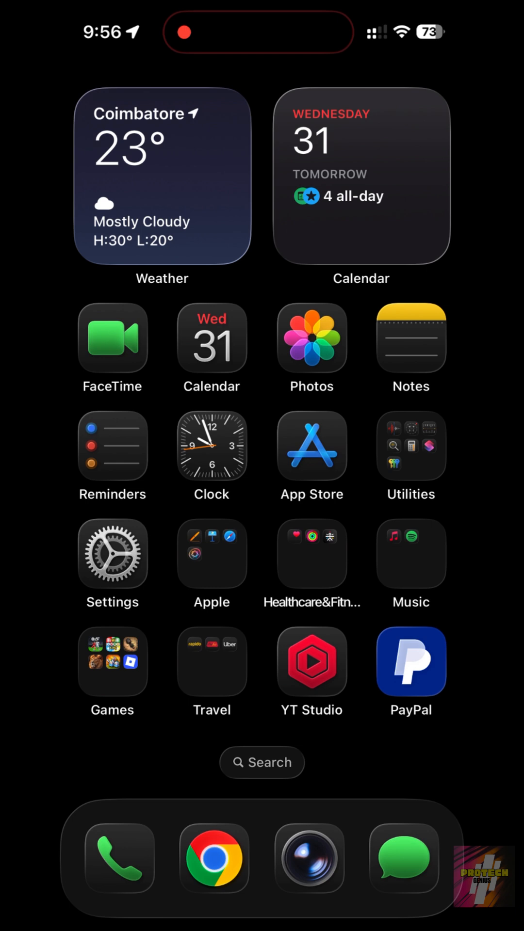
click(112, 561)
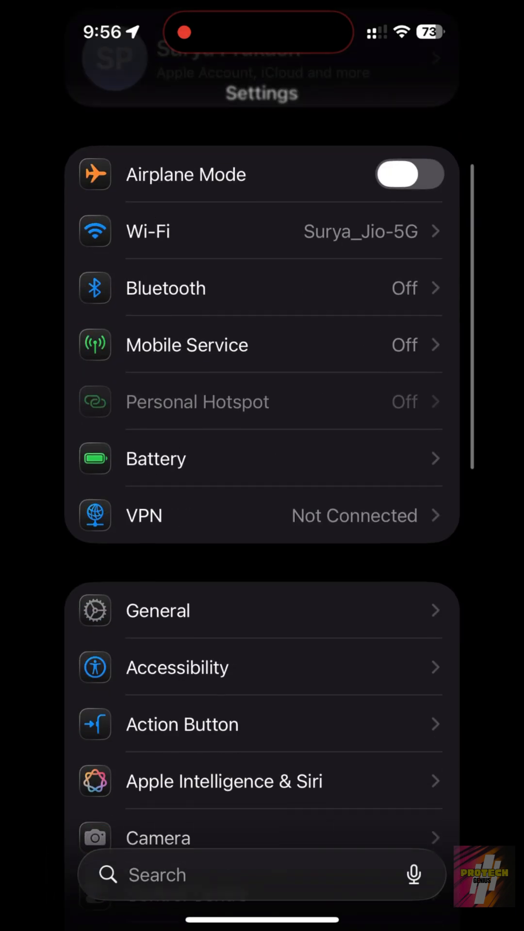
click(177, 667)
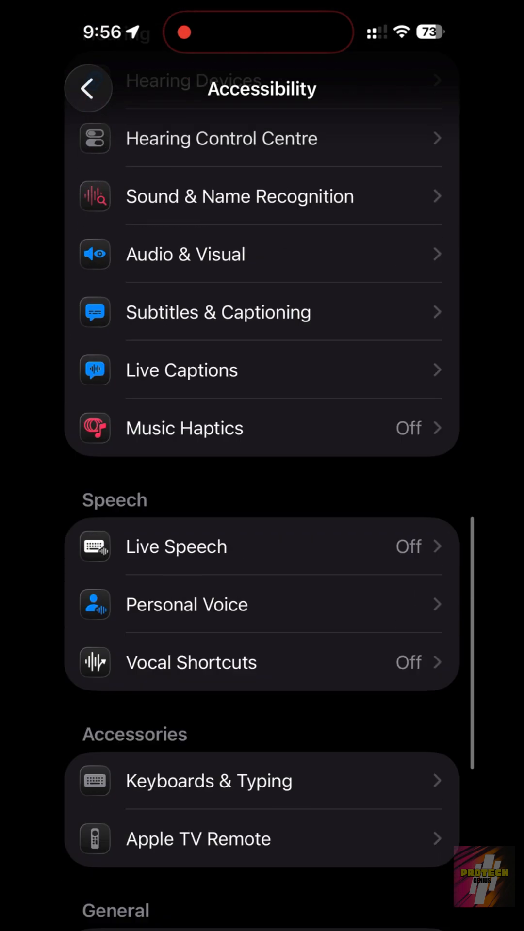
click(186, 254)
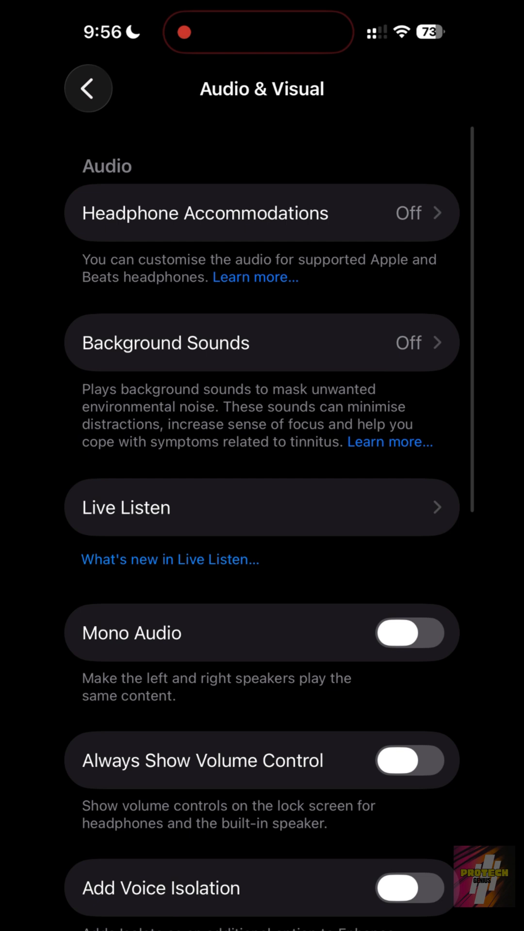
scroll(down, 3)
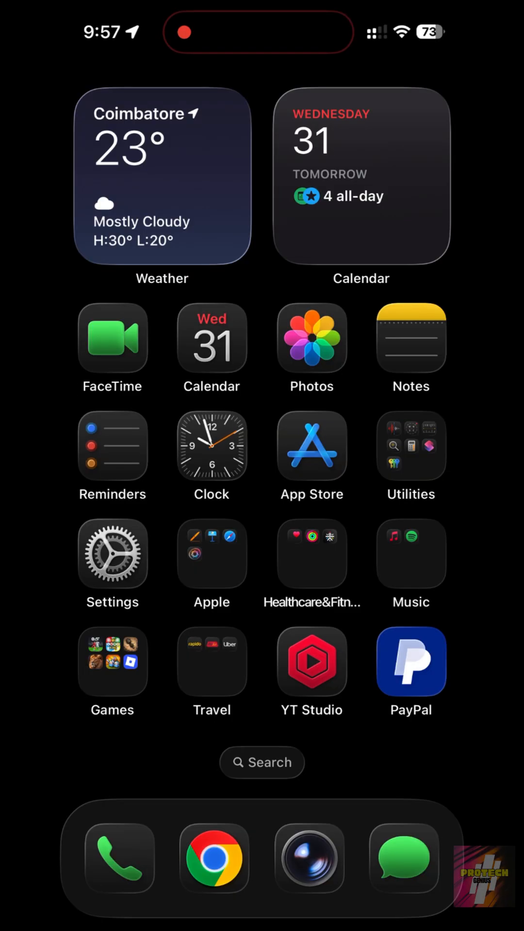
Step: Open the App Store settings under Settings > Apps to find Video Autoplay
click(112, 566)
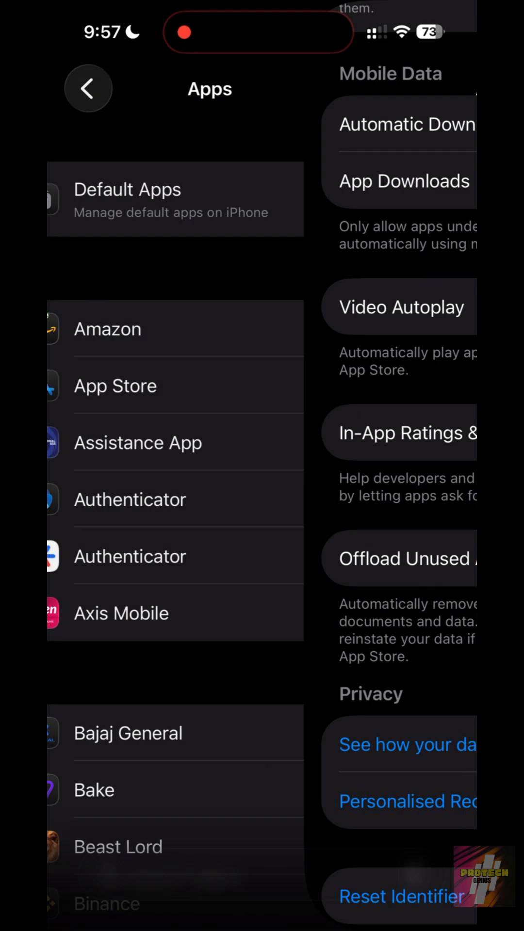
click(88, 88)
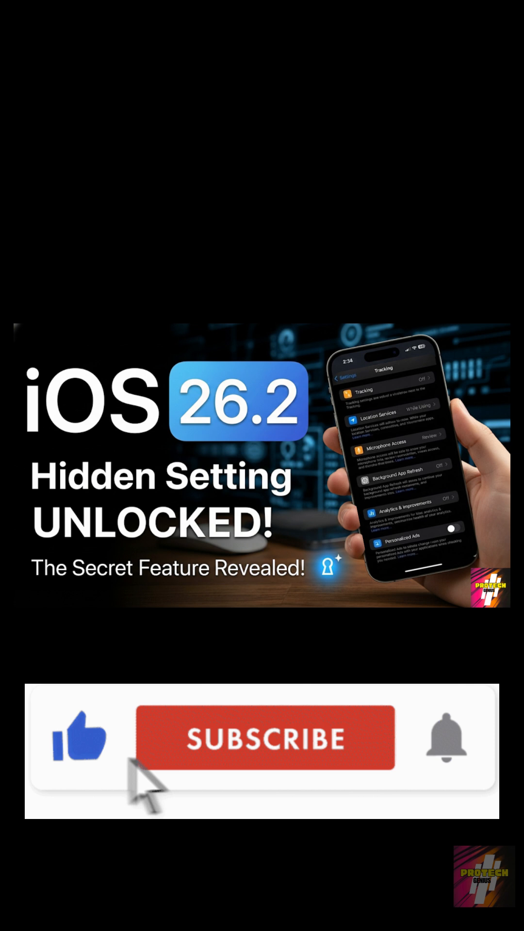
click(263, 738)
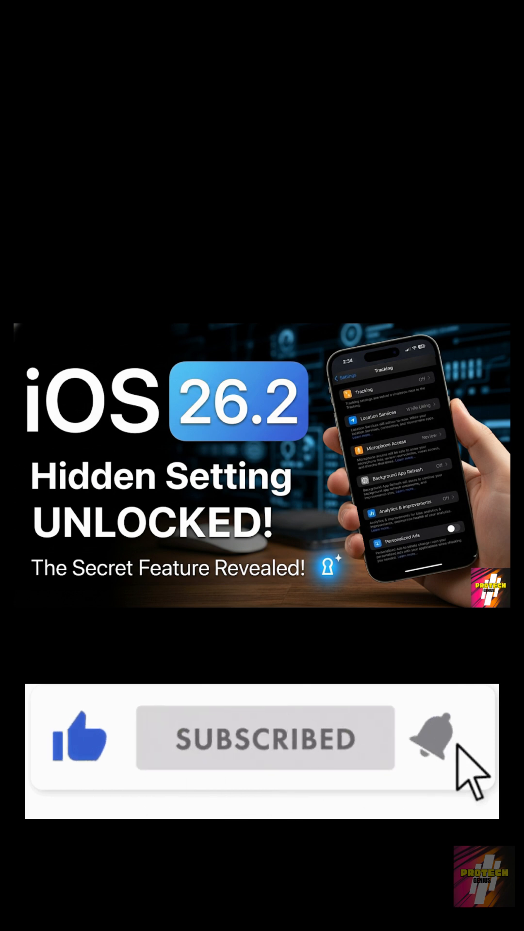
click(444, 737)
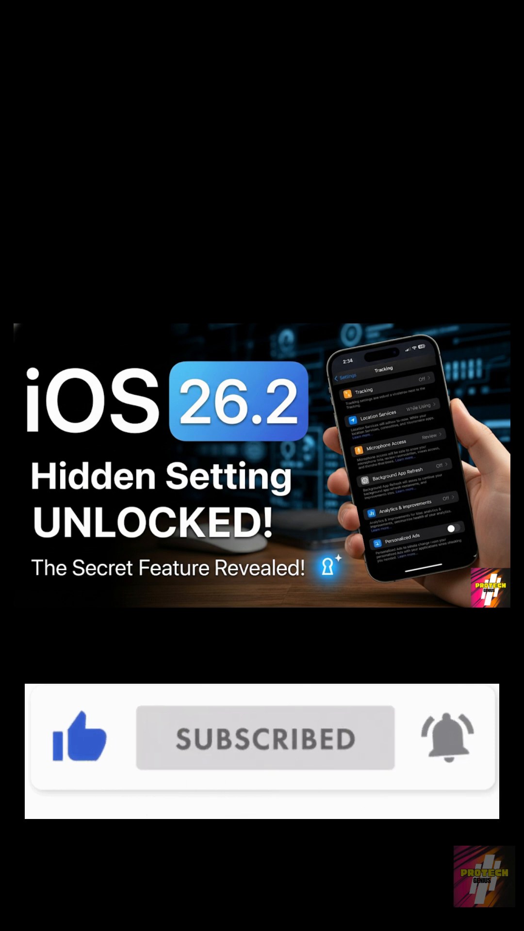